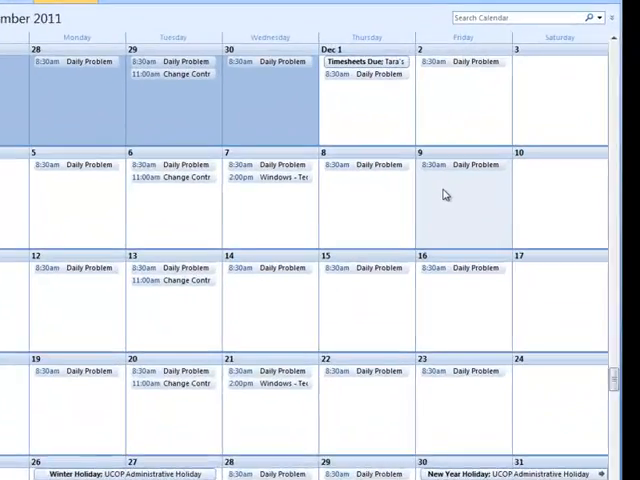
Bring up the new-item options for December 9 on the month calendar
{"action": "right_click", "coordinate": [444, 196]}
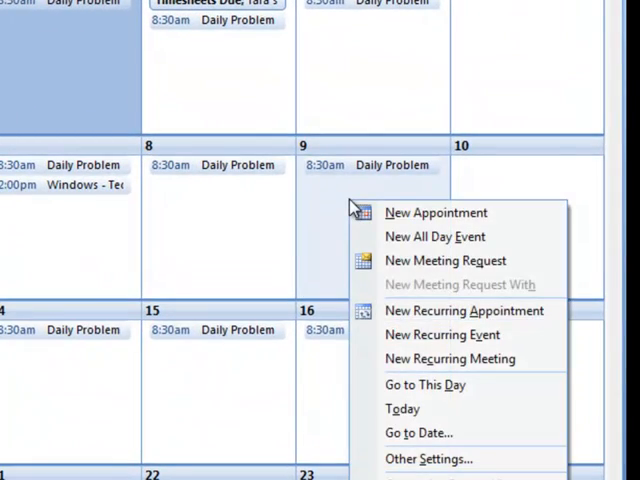
{"action": "mouse_move", "coordinate": [444, 260]}
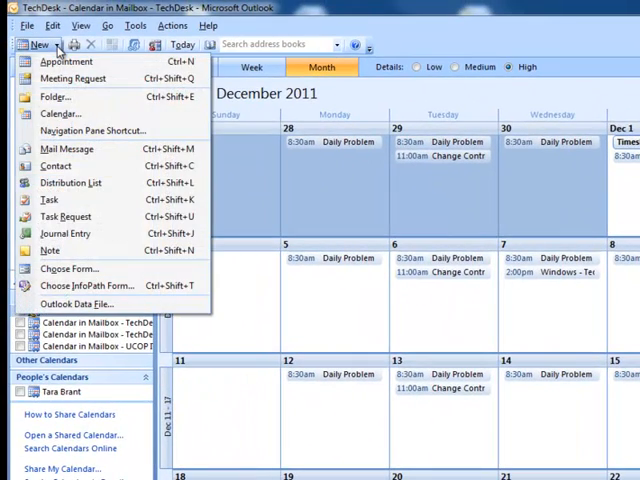
{"action": "mouse_move", "coordinate": [68, 78]}
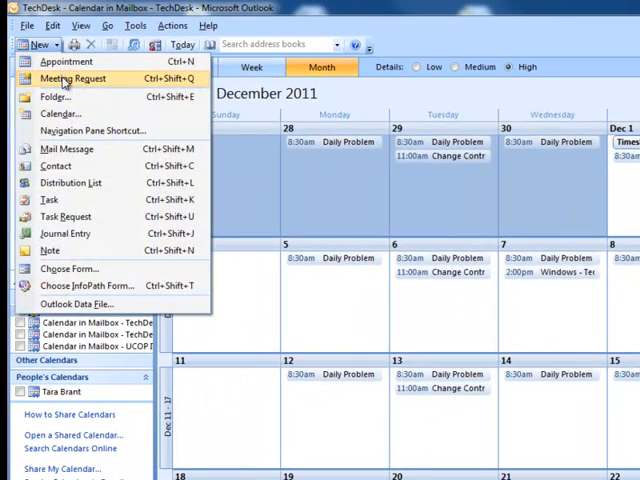
Start a new untitled meeting request from the calendar
{"action": "left_click", "coordinate": [72, 76]}
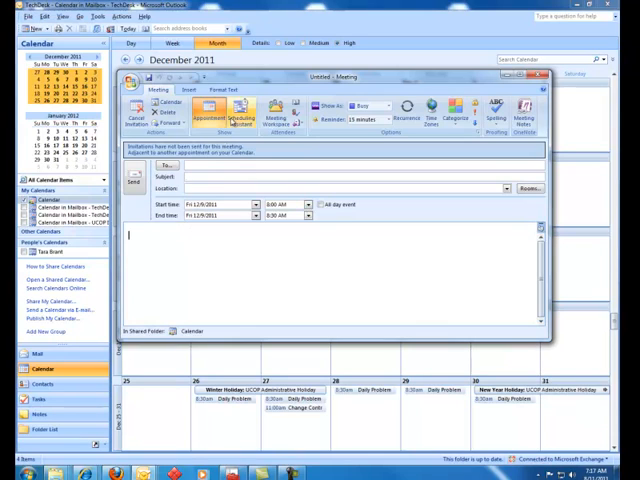
Show attendee availability via Scheduling Assistant and bring up the bookable rooms list
{"action": "left_click", "coordinate": [262, 112]}
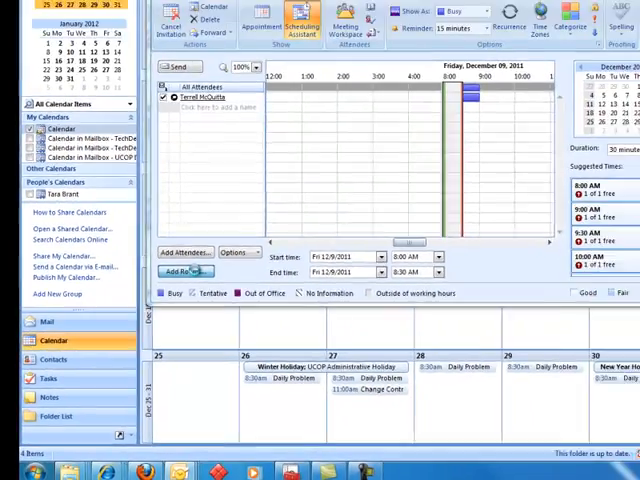
{"action": "left_click", "coordinate": [184, 272]}
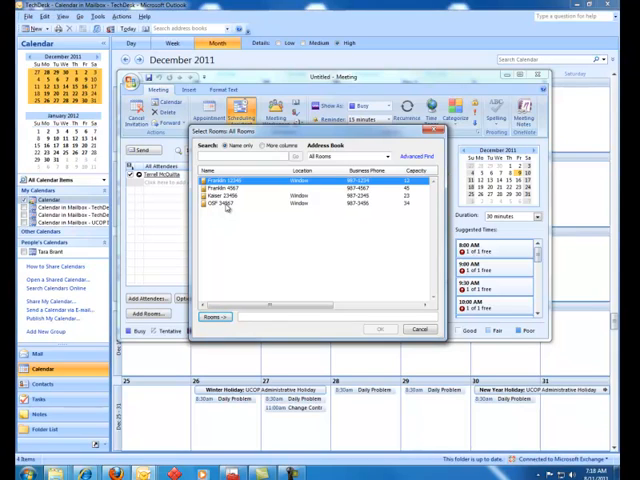
Add the Franklin and Kaiser conference rooms as meeting attendees
{"action": "left_click", "coordinate": [224, 186]}
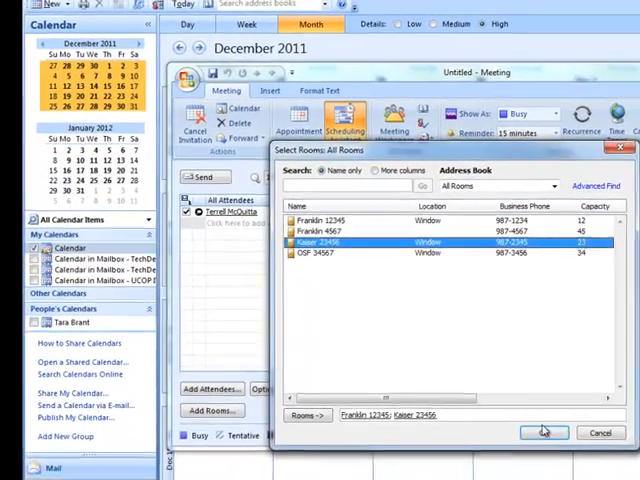
{"action": "left_click", "coordinate": [544, 432]}
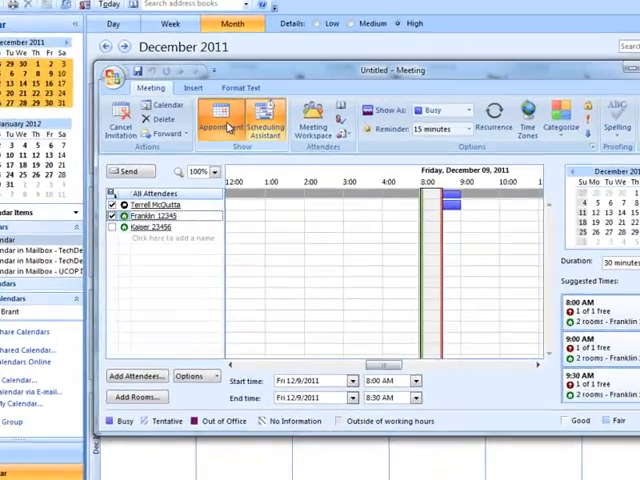
Return to the Appointment details, showing Franklin as attendee and location
{"action": "left_click", "coordinate": [212, 120]}
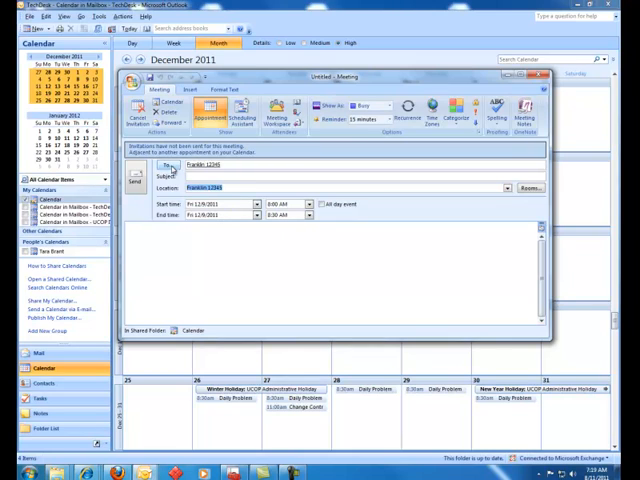
{"action": "left_click", "coordinate": [164, 164]}
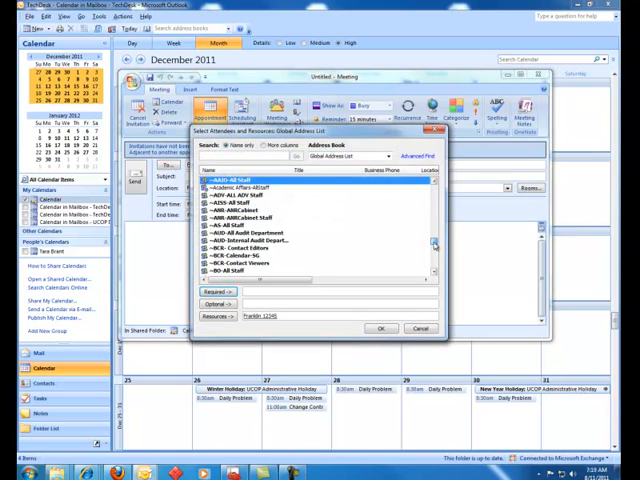
{"action": "scroll", "scroll_direction": "down", "scroll_amount": 3}
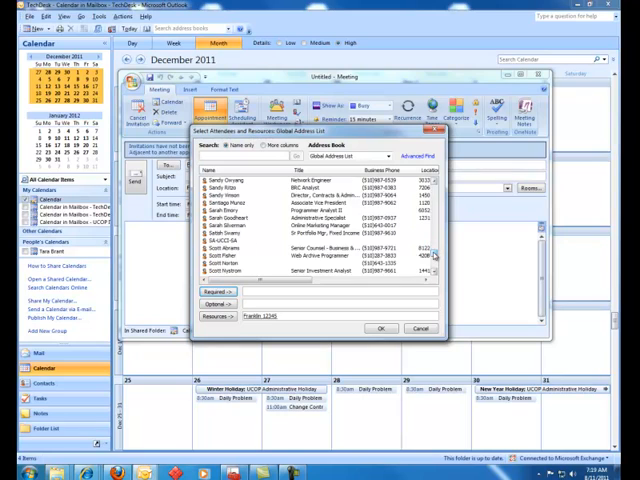
{"action": "left_click", "coordinate": [380, 328]}
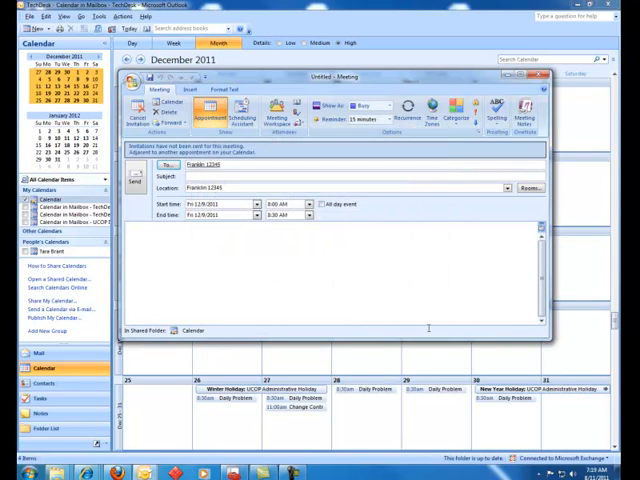